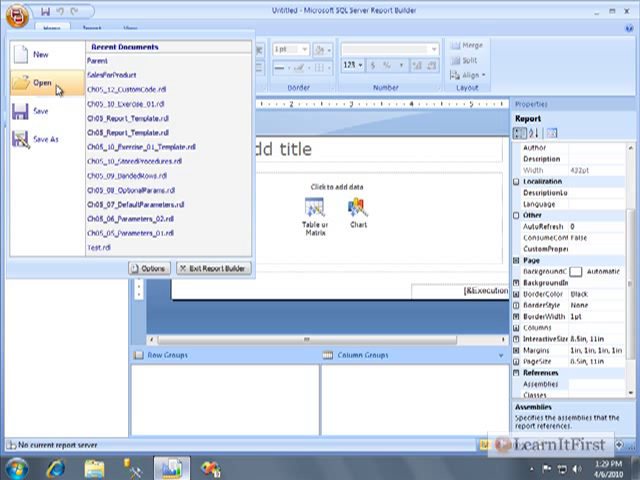
Step: Open Ch05_Report_Template.rdl from the Chapter05 folder
left_click(33, 74)
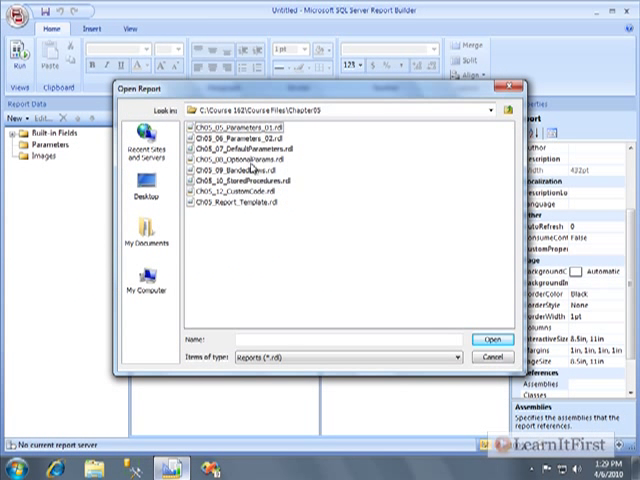
left_click(486, 338)
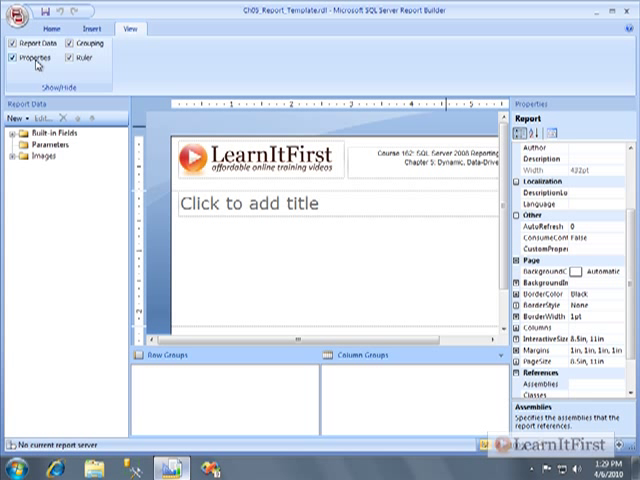
Step: Hide the Properties pane and bring the report header to the top of the design surface
left_click(18, 57)
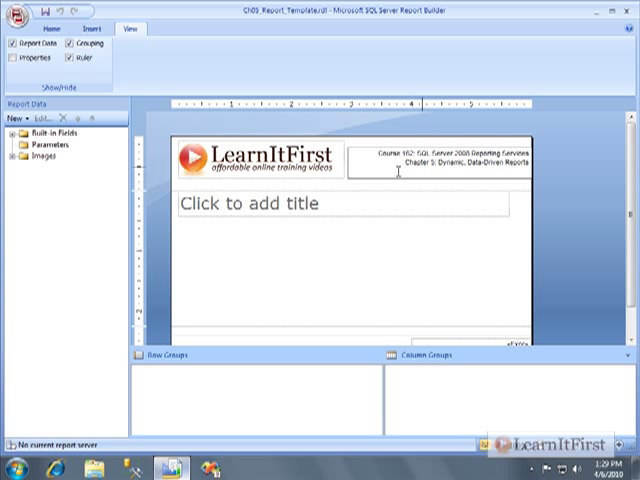
left_click(258, 160)
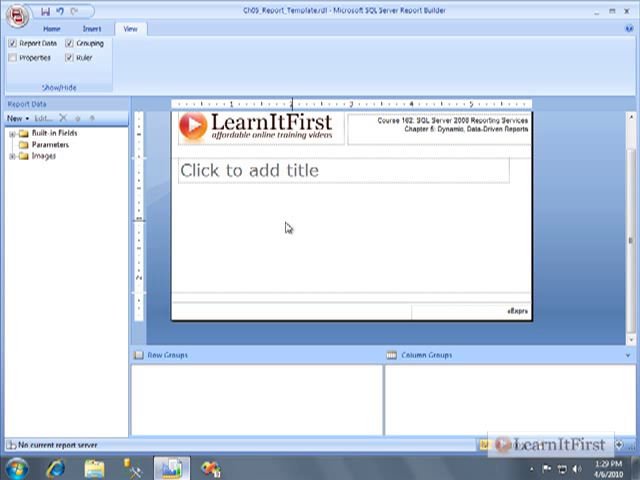
mouse_move(310, 222)
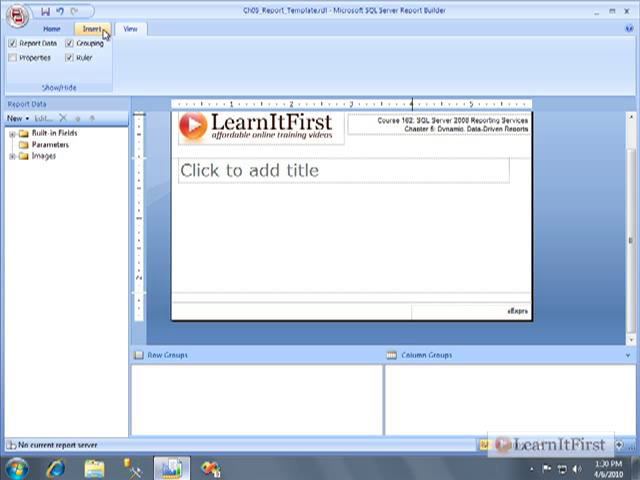
left_click(98, 30)
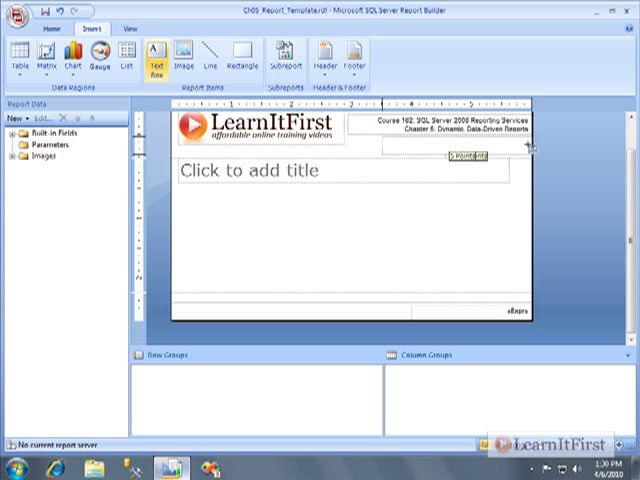
left_click(56, 27)
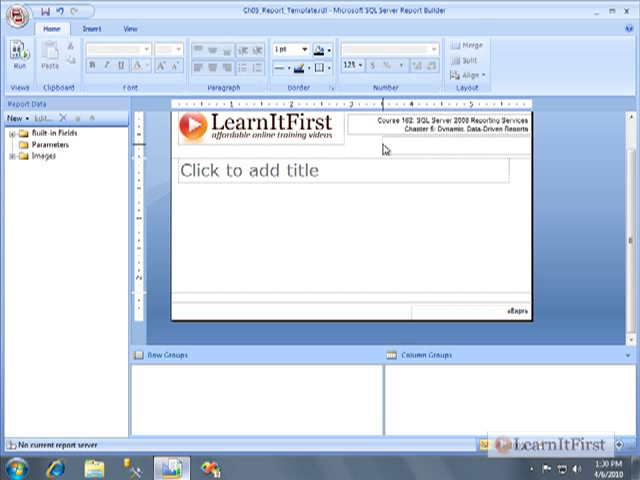
left_click(450, 135)
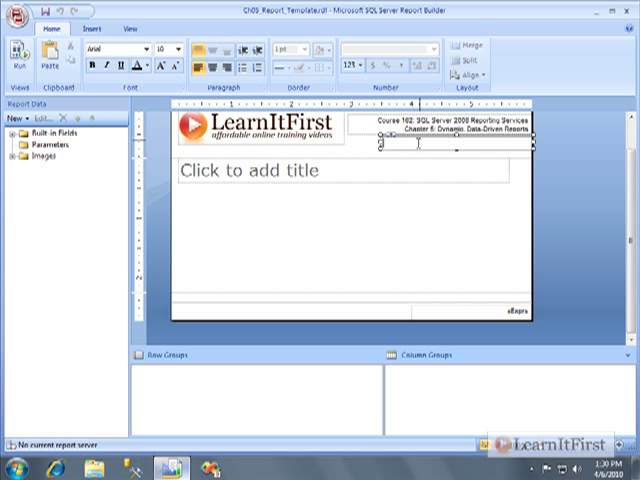
type("http://www.")
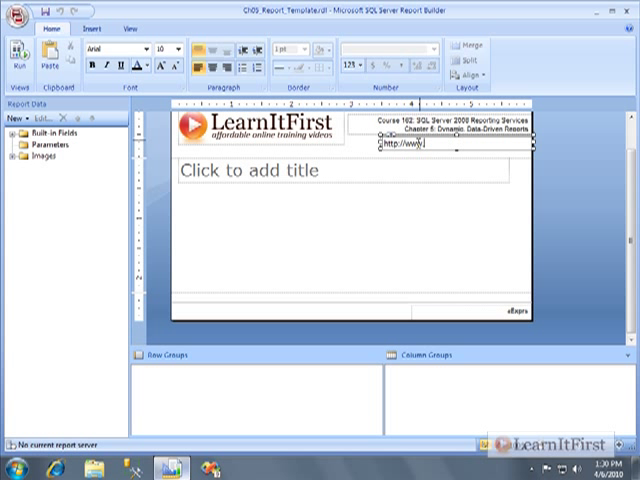
type("learnitfirst.com")
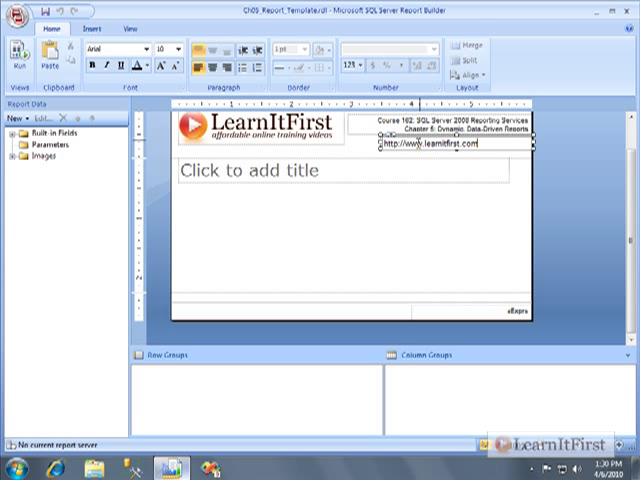
left_click(165, 49)
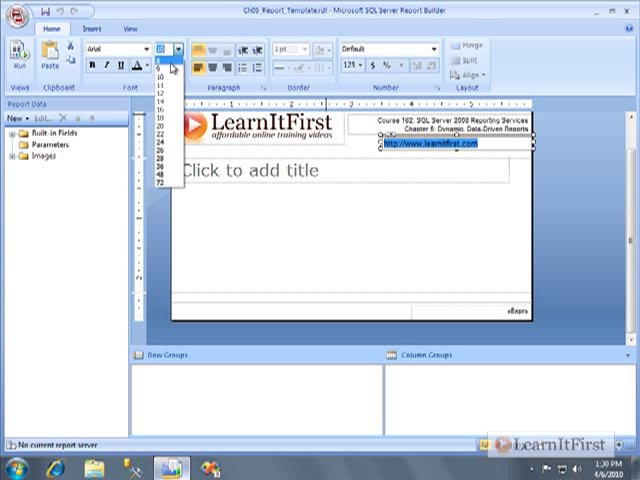
left_click(160, 68)
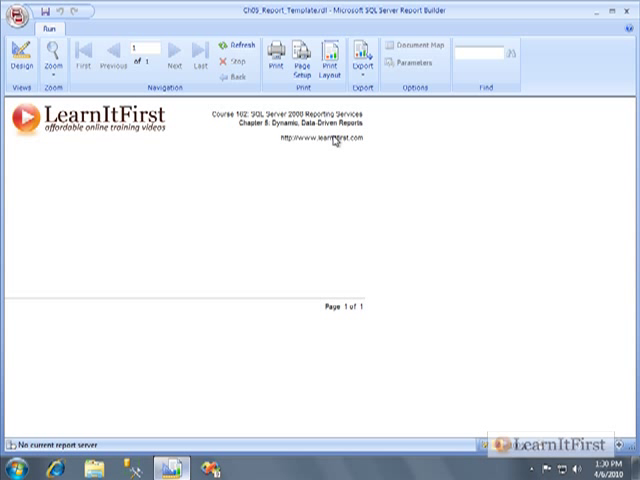
mouse_move(290, 154)
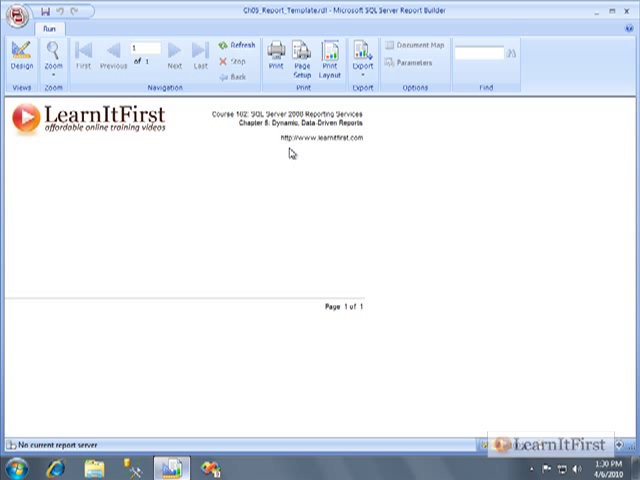
Step: Leave the report preview and return to design view
left_click(18, 54)
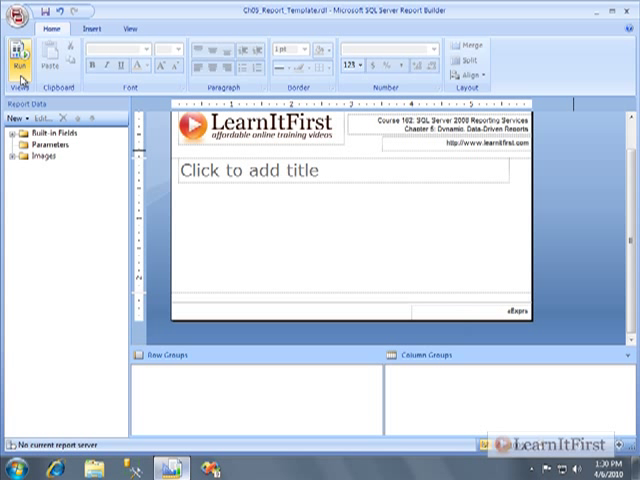
Step: Open Text Properties for the web address text box at its Action page
left_click(460, 150)
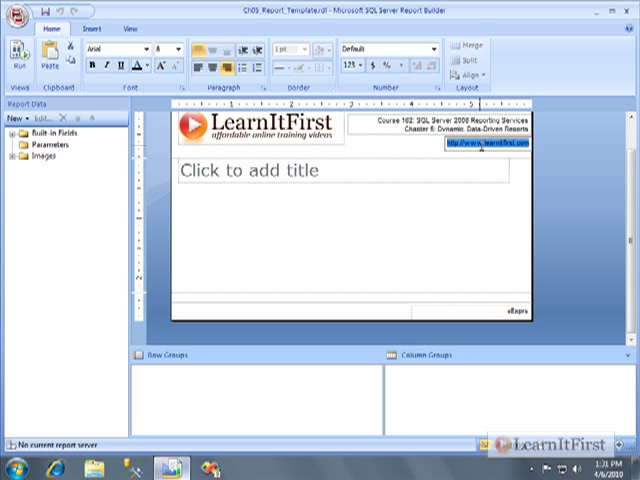
left_click(98, 30)
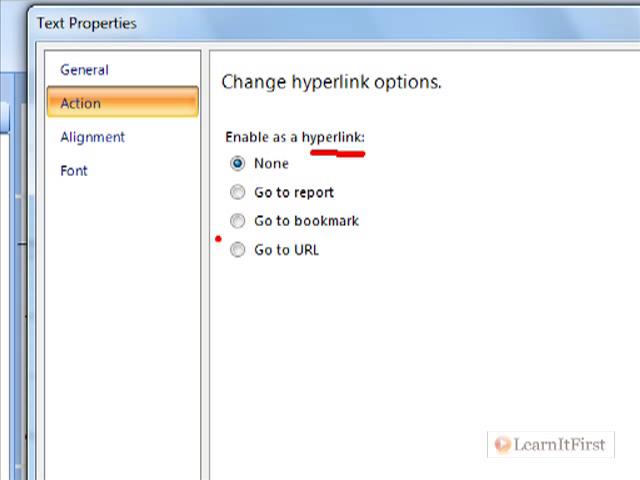
left_click(240, 250)
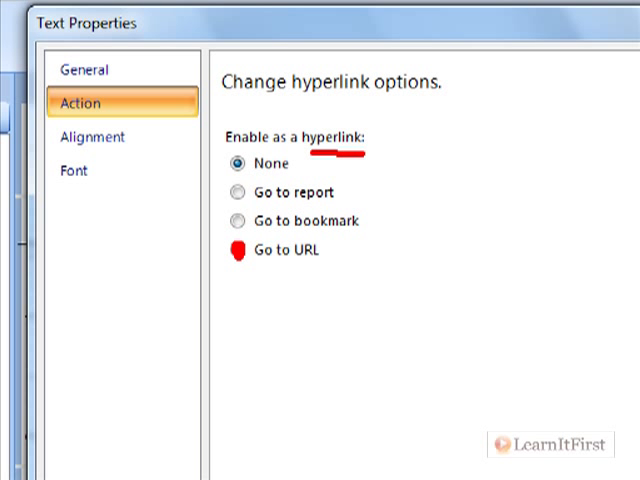
left_click(242, 250)
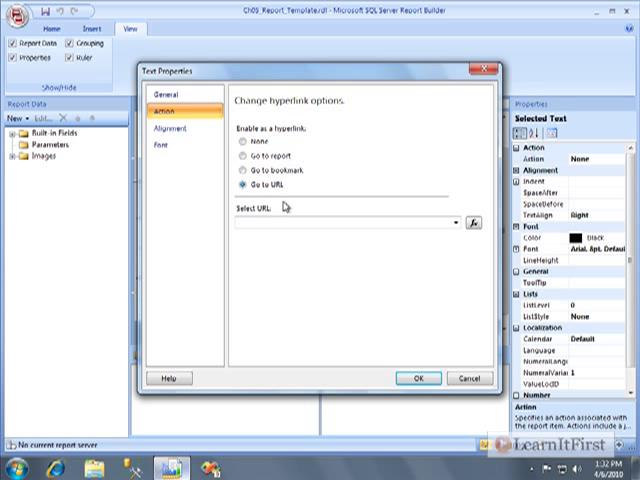
type("http://www.learnitfirst.com/")
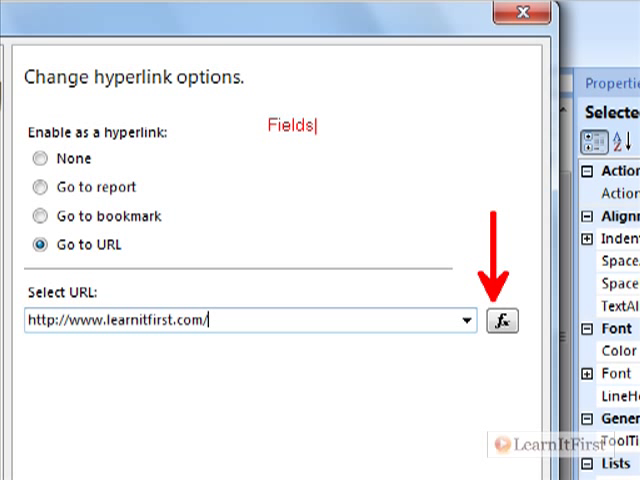
type("!")
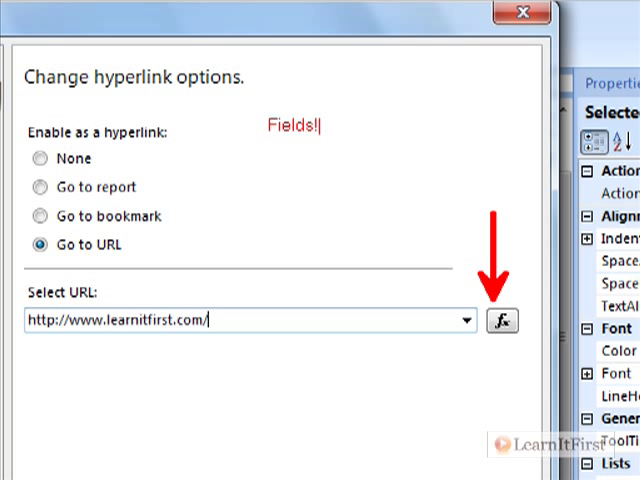
type("Url")
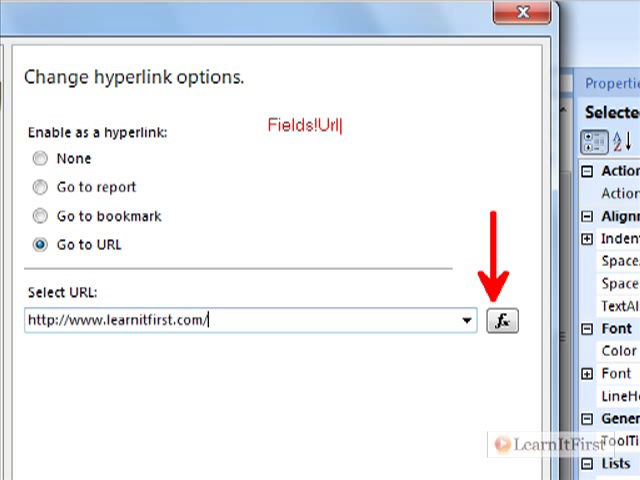
type(".Value")
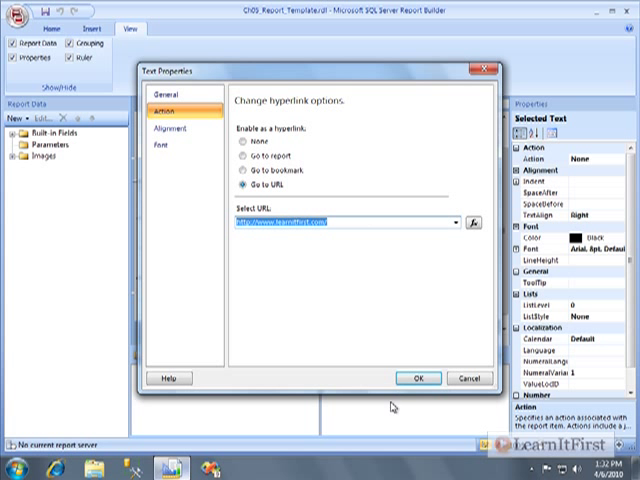
left_click(419, 378)
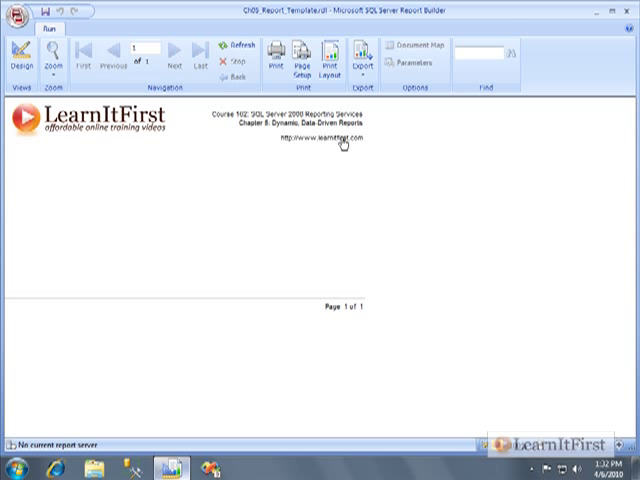
mouse_move(335, 156)
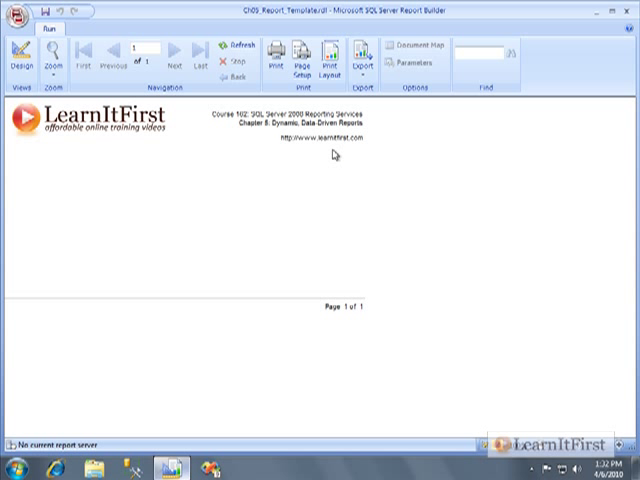
mouse_move(333, 155)
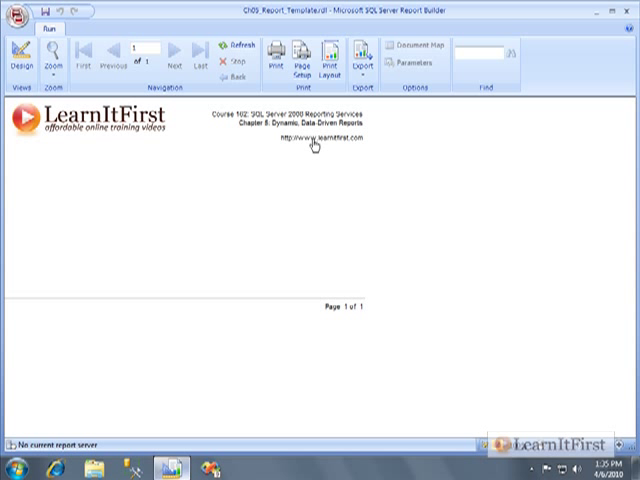
Step: Return to design view after previewing the plain black web address text
left_click(18, 54)
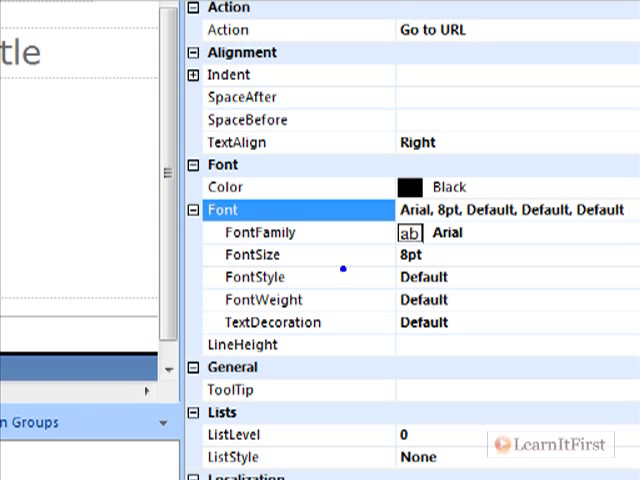
mouse_move(502, 255)
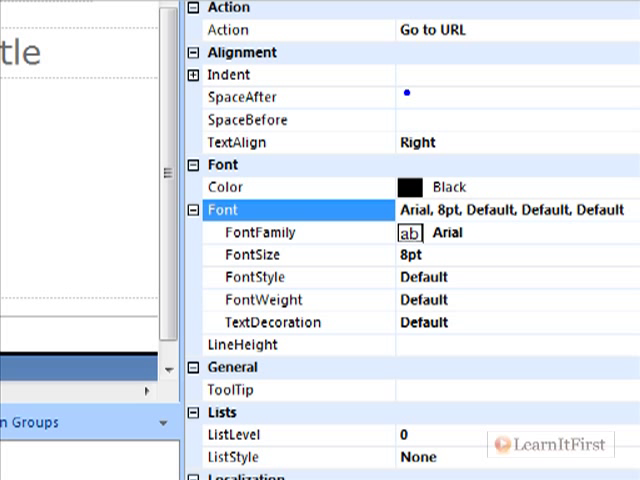
Step: Expand the web address text box's Font property, showing Arial 8pt with default style
left_click(408, 97)
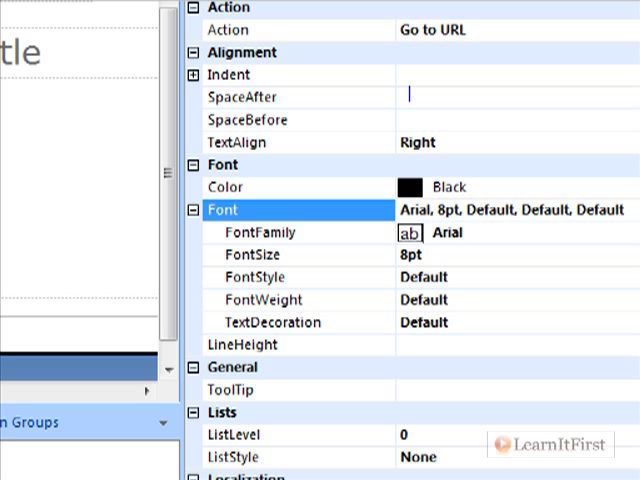
type("Usable!")
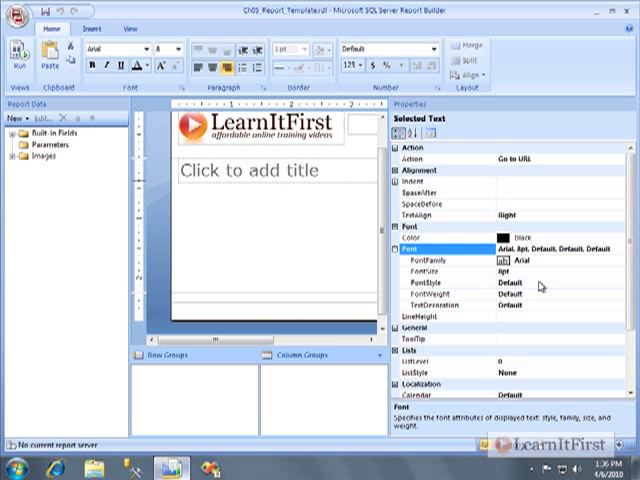
Step: Make the web address text blue and underlined
left_click(435, 237)
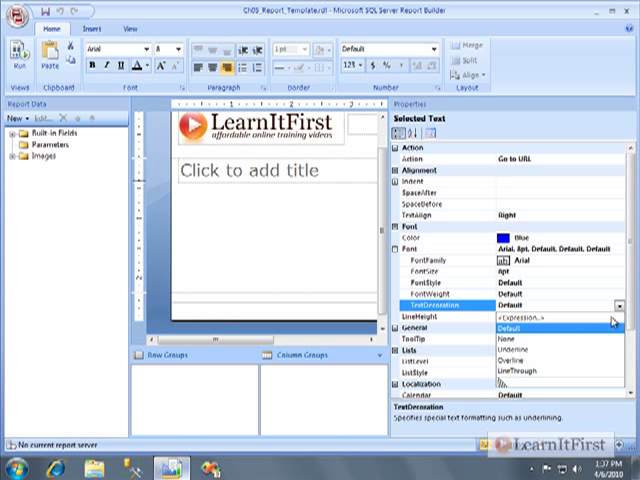
mouse_move(588, 350)
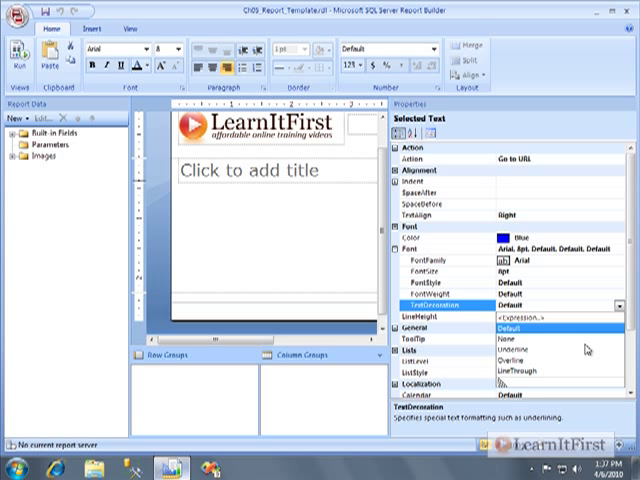
left_click(510, 348)
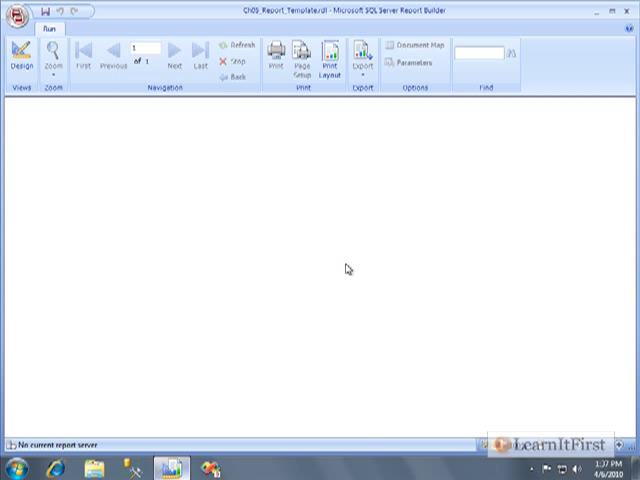
Step: Preview the blue underlined link, then go back to design view
left_click(231, 44)
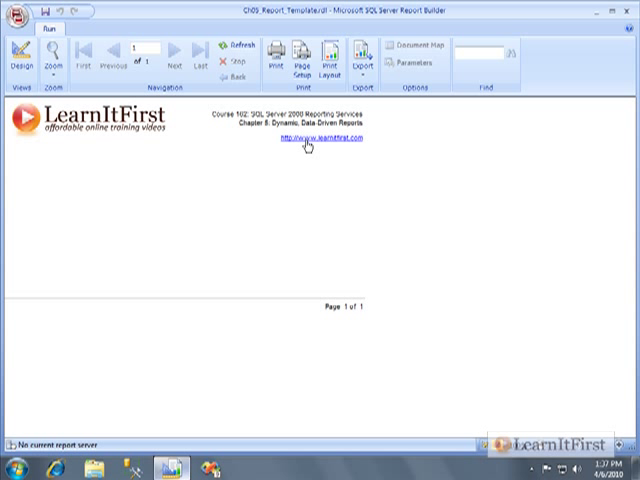
mouse_move(576, 193)
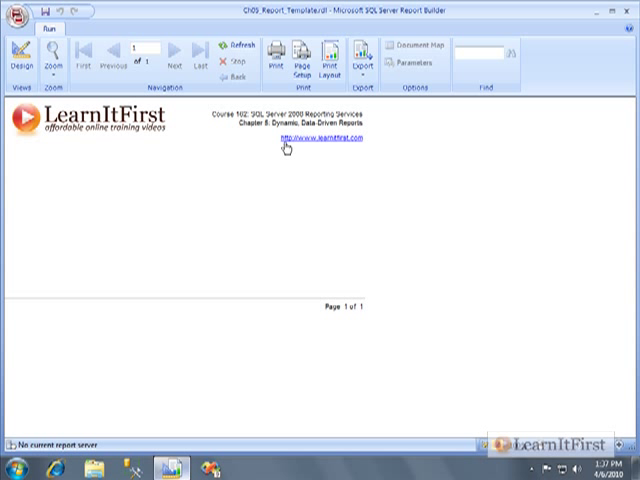
mouse_move(202, 321)
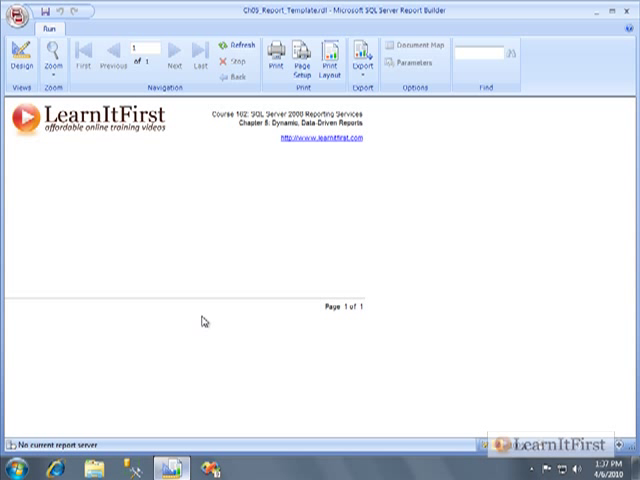
mouse_move(181, 319)
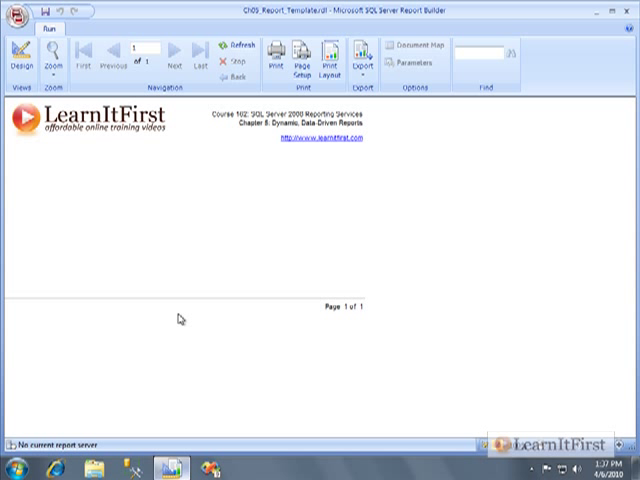
mouse_move(211, 320)
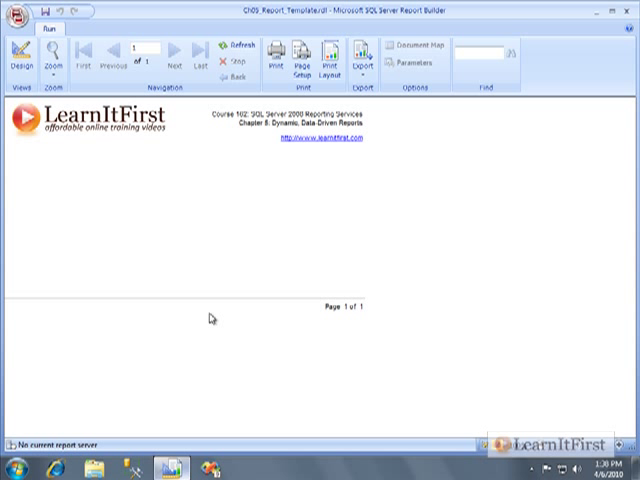
left_click(18, 55)
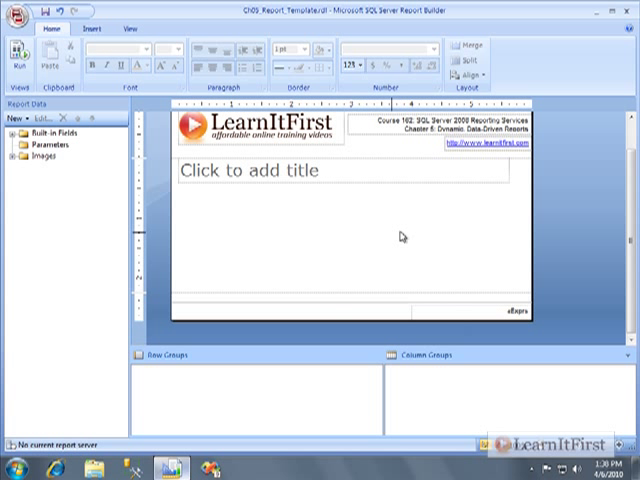
left_click(490, 147)
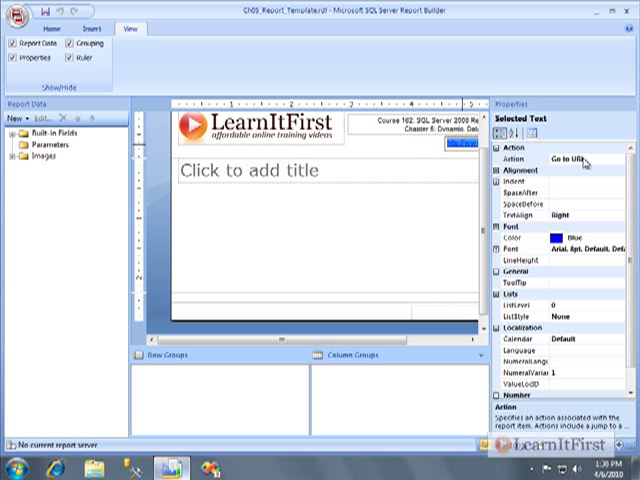
mouse_move(600, 168)
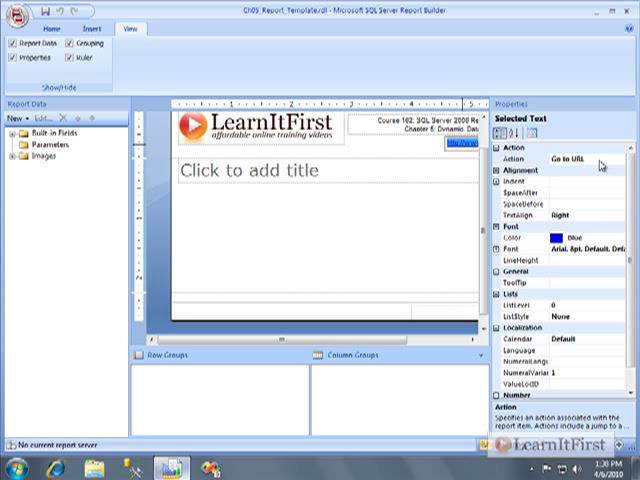